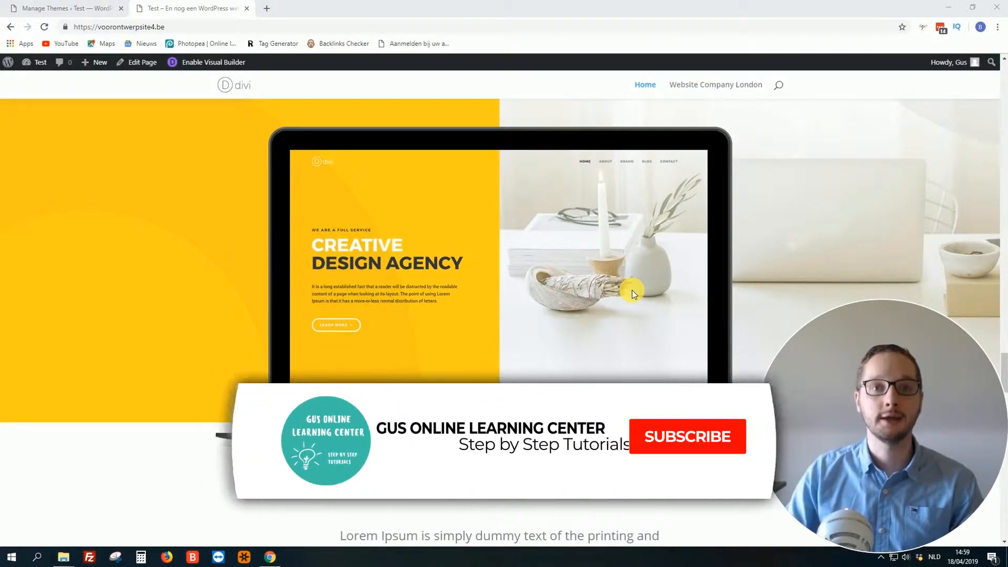
Reveal the site-name shortcuts (Dashboard, Themes, Widgets, Menus) from the admin toolbar on the Divi homepage.
{"action": "left_click", "coordinate": [687, 436]}
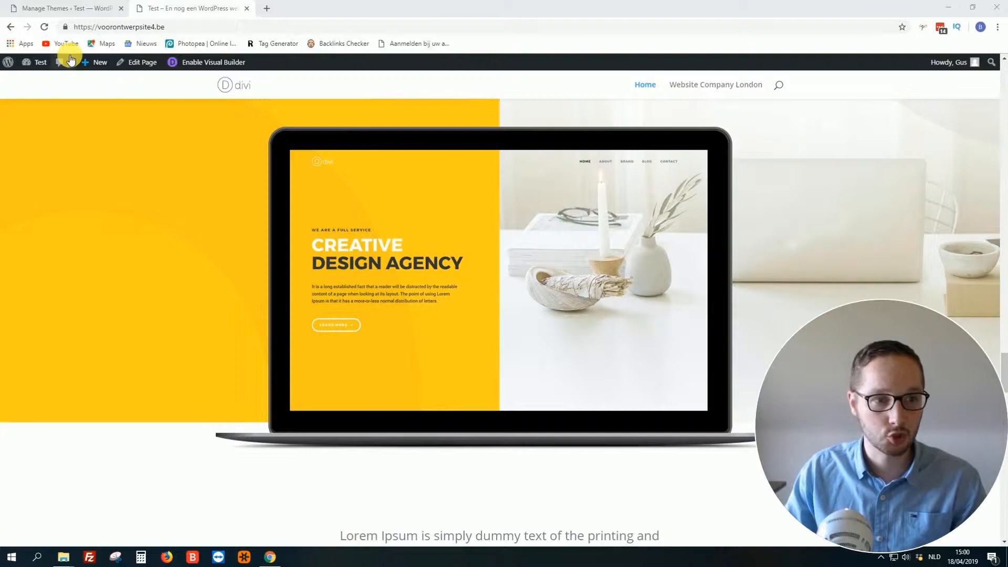
{"action": "left_click", "coordinate": [40, 62]}
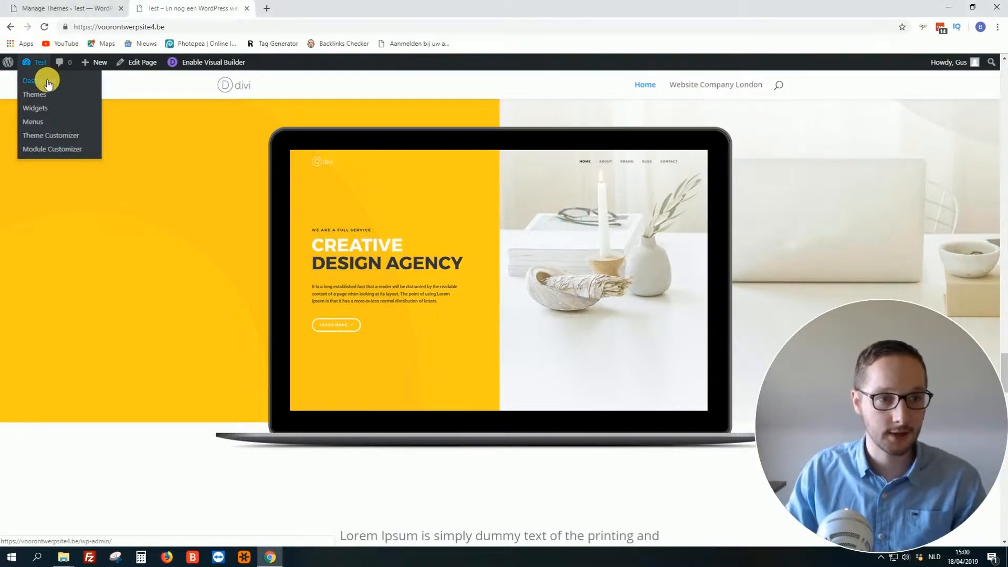
Go to the admin Dashboard from the toolbar dropdown.
{"action": "left_click", "coordinate": [30, 81]}
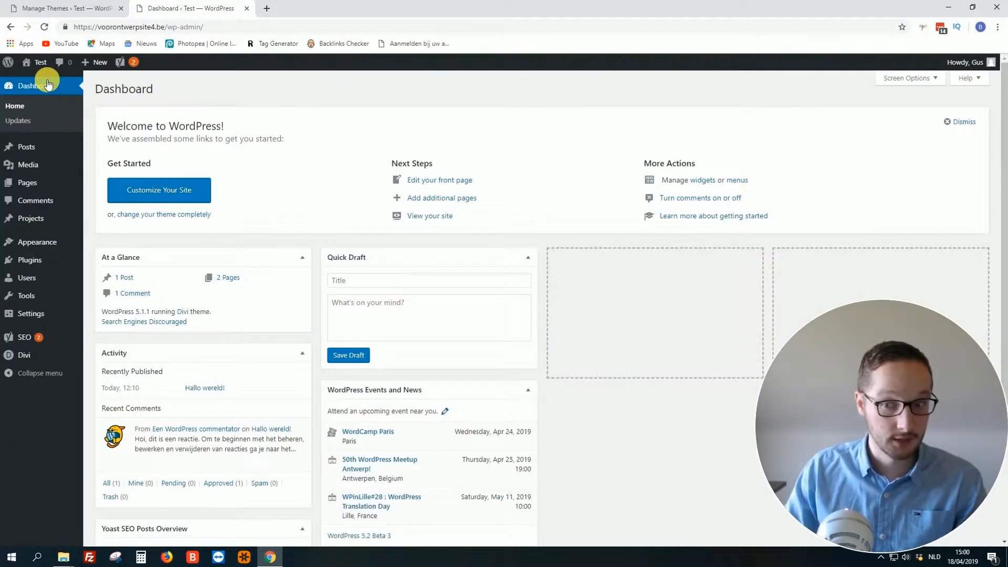
{"action": "mouse_move", "coordinate": [31, 218]}
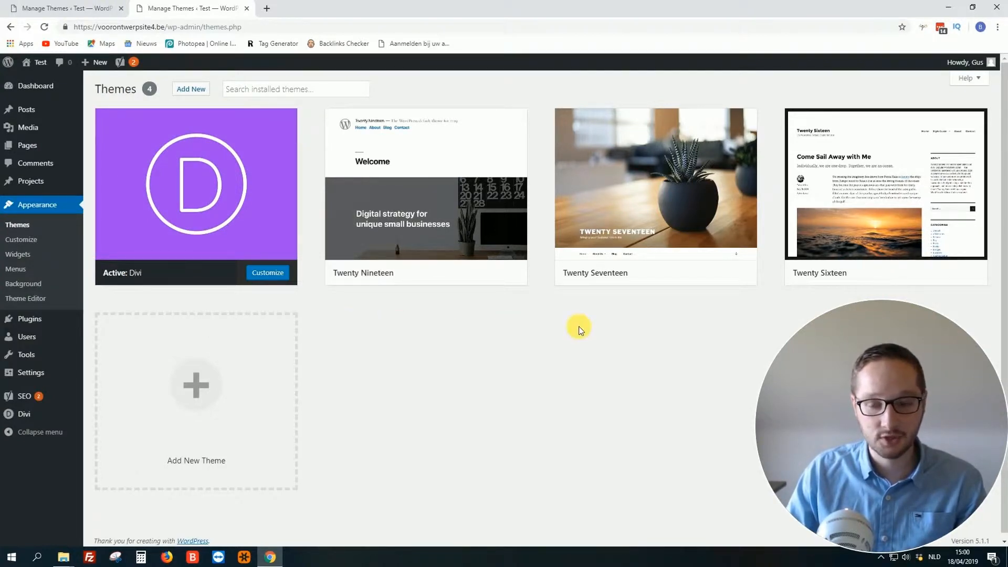
{"action": "mouse_move", "coordinate": [885, 185]}
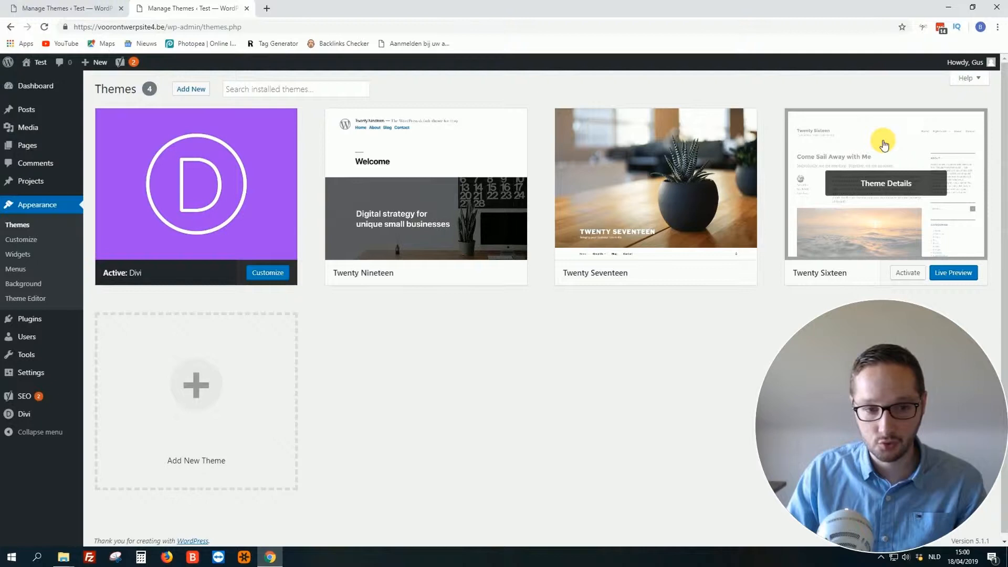
Delete the Twenty Sixteen theme with confirmation, then bring up Twenty Seventeen's details.
{"action": "left_click", "coordinate": [884, 182]}
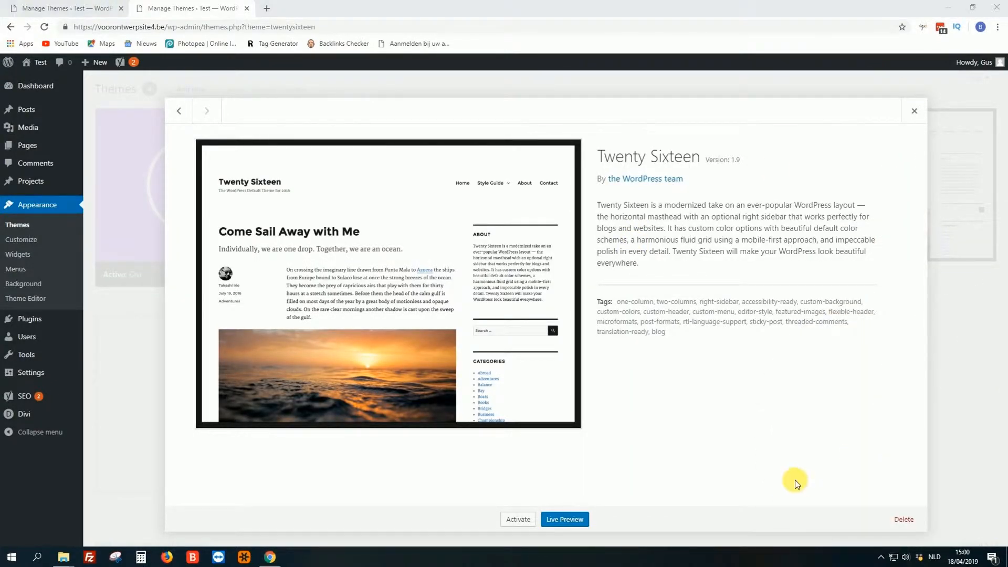
{"action": "mouse_move", "coordinate": [903, 520]}
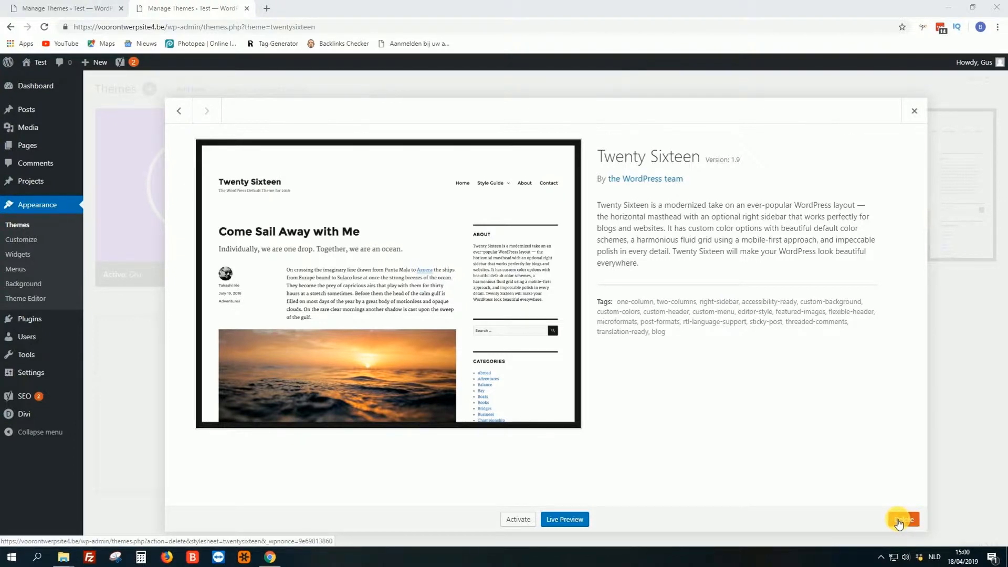
{"action": "left_click", "coordinate": [903, 519]}
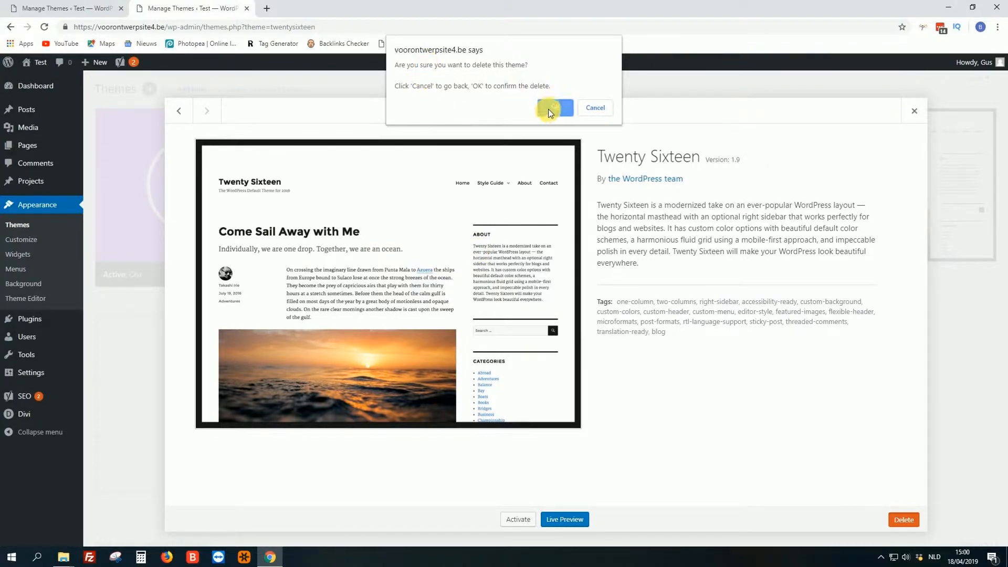
{"action": "left_click", "coordinate": [553, 107]}
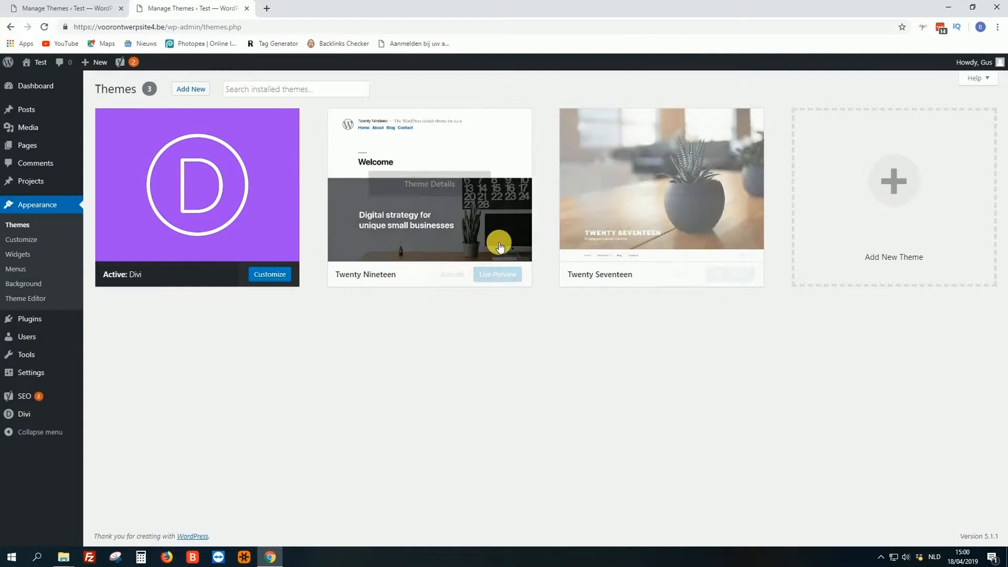
{"action": "left_click", "coordinate": [661, 180]}
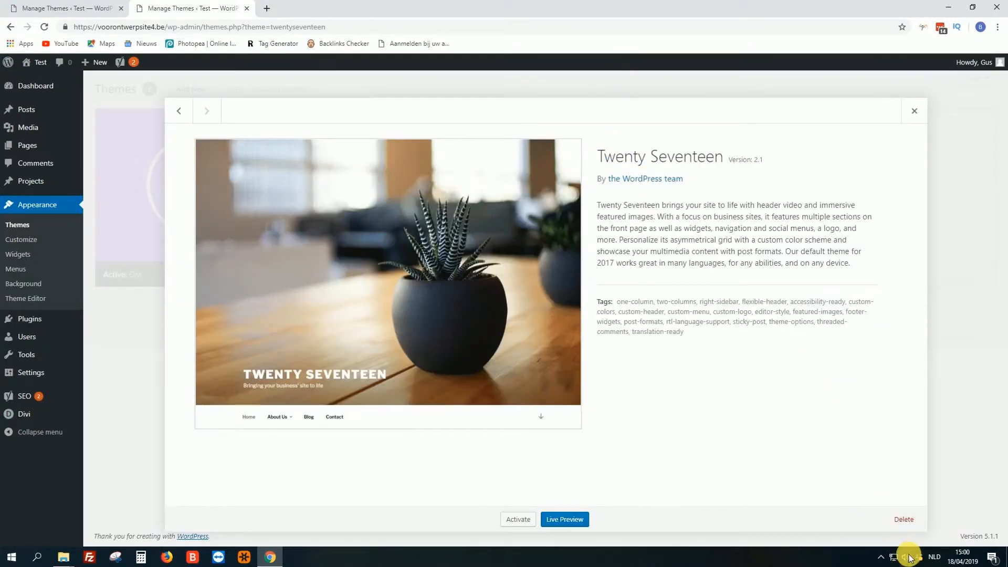
Delete the Twenty Seventeen theme, leaving only Divi and Twenty Nineteen installed.
{"action": "left_click", "coordinate": [903, 519]}
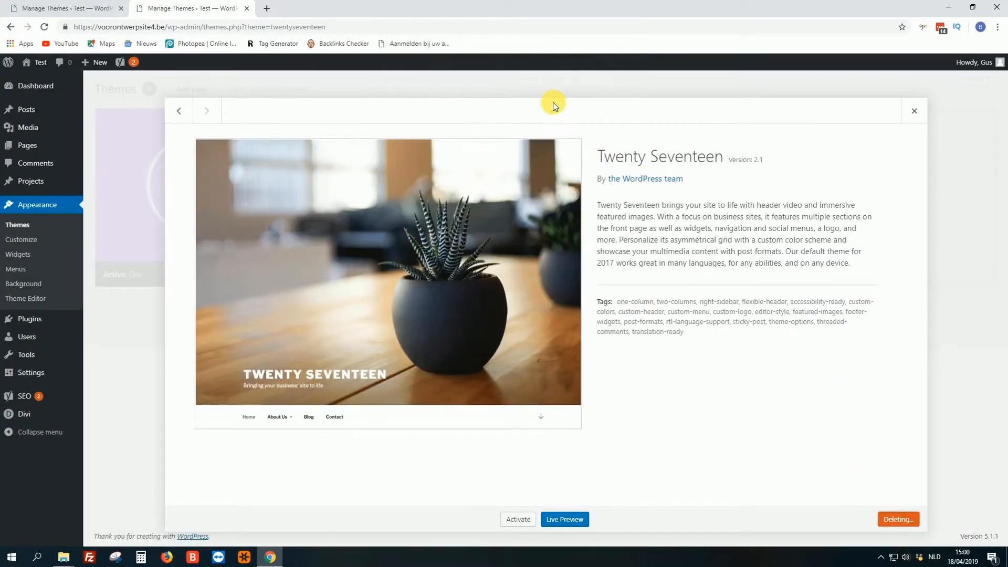
{"action": "left_click", "coordinate": [914, 110]}
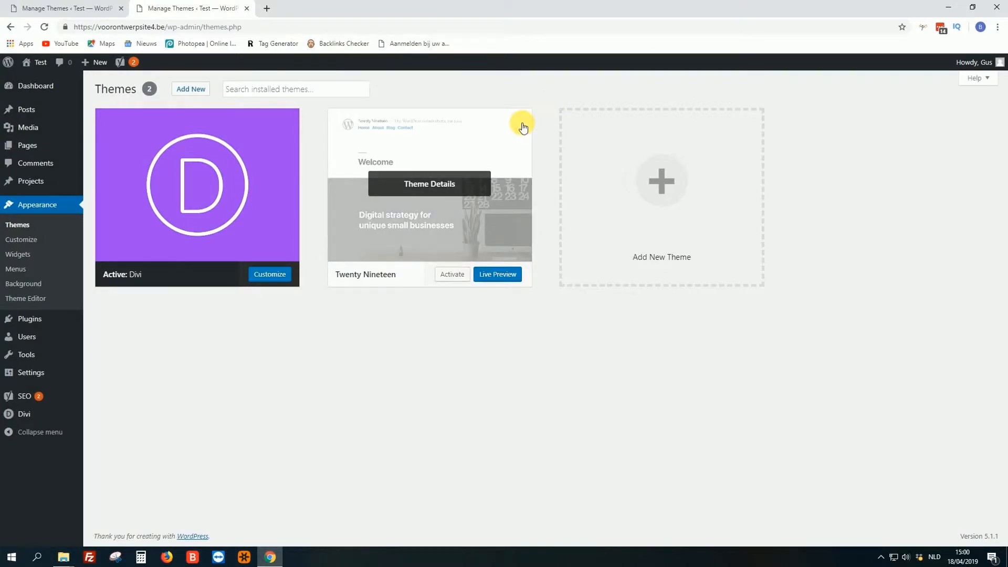
{"action": "mouse_move", "coordinate": [514, 128]}
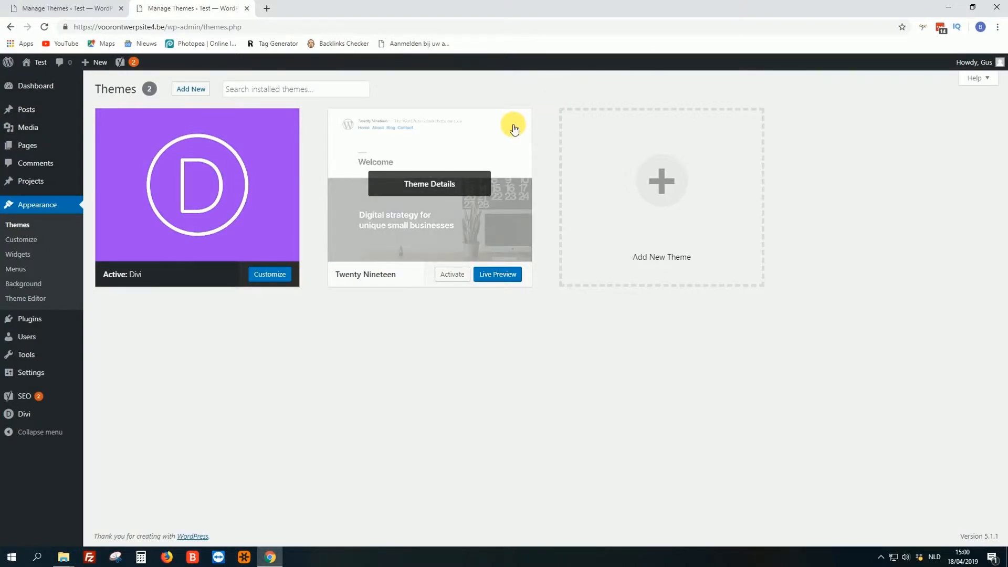
{"action": "mouse_move", "coordinate": [465, 138]}
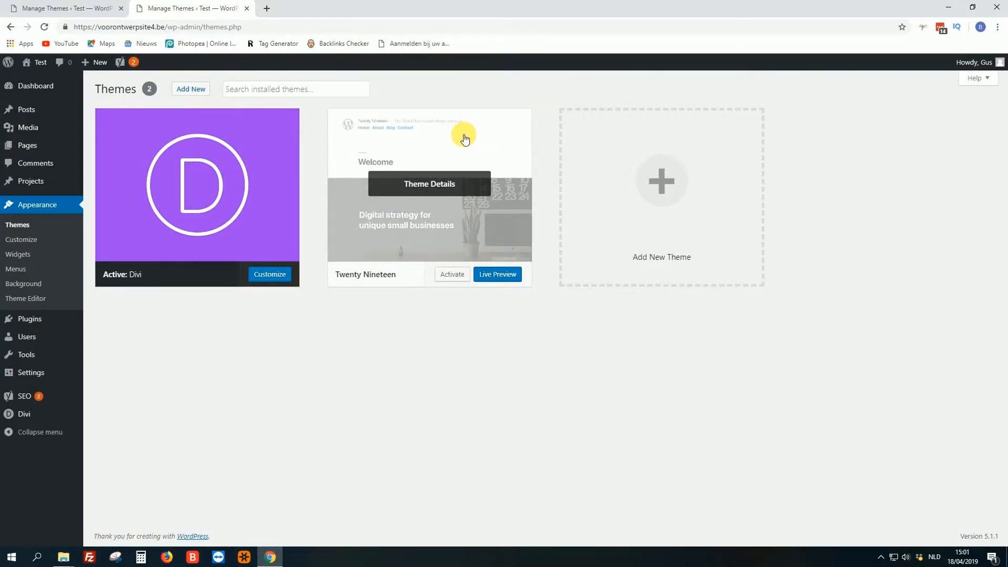
{"action": "mouse_move", "coordinate": [442, 346]}
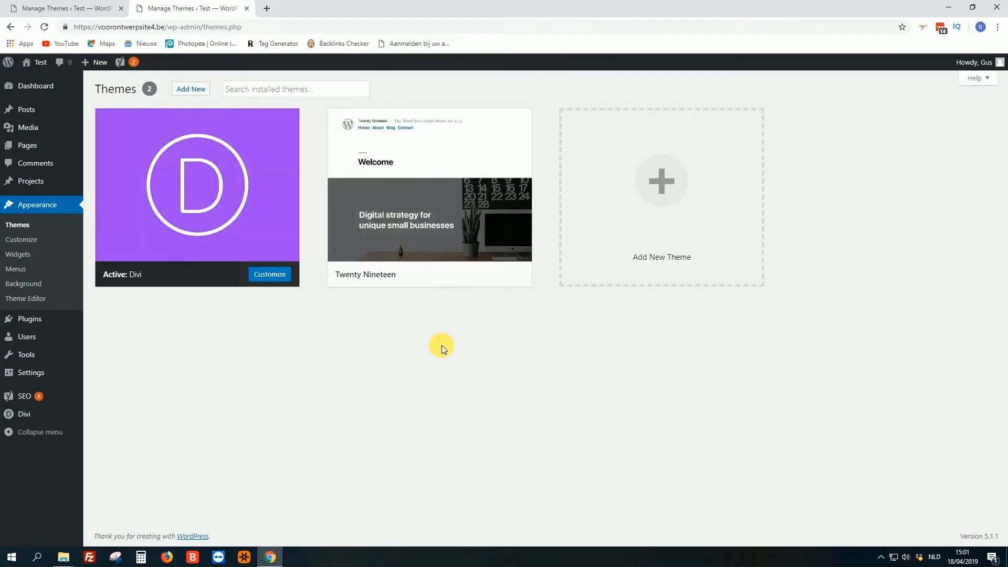
{"action": "mouse_move", "coordinate": [188, 324]}
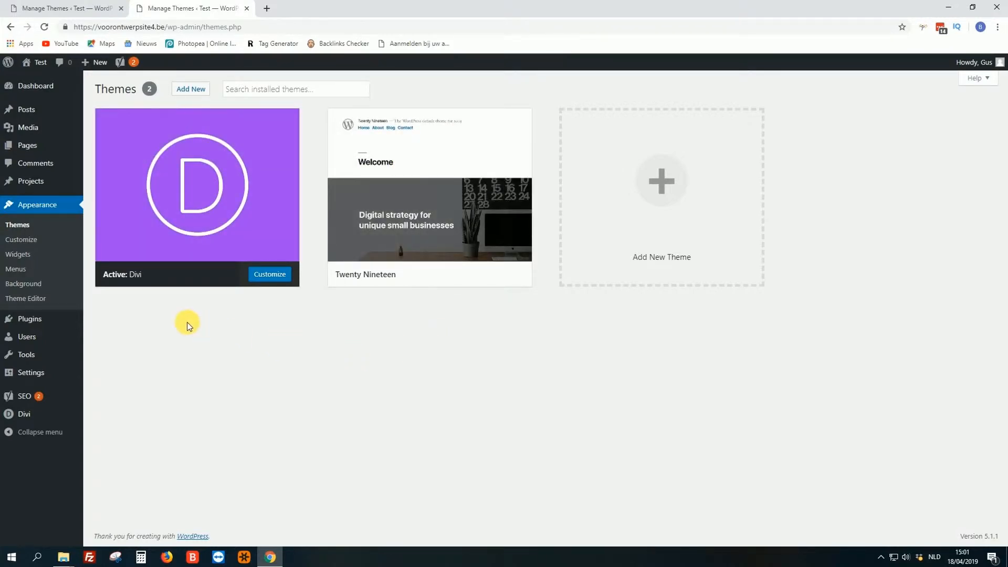
{"action": "mouse_move", "coordinate": [429, 204]}
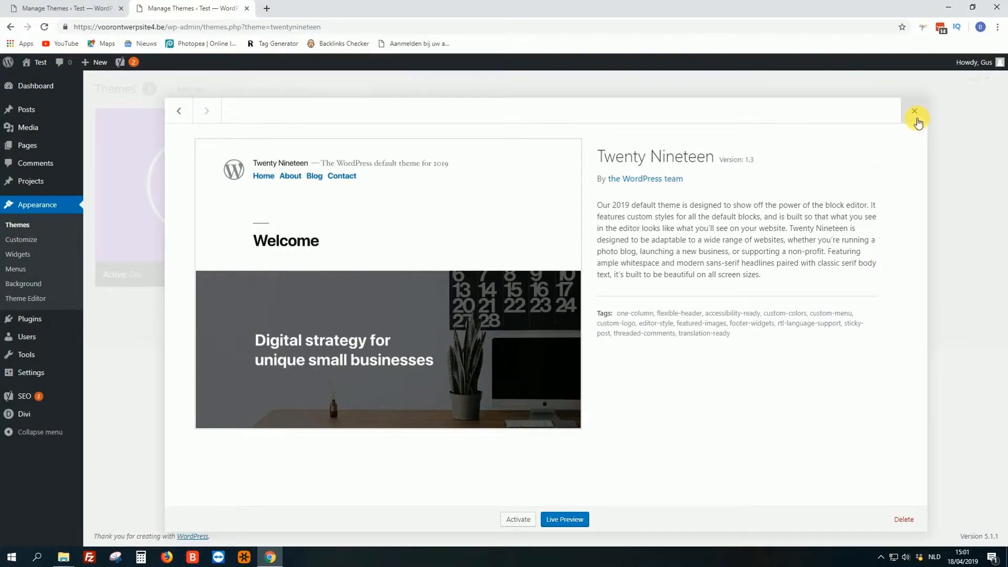
{"action": "left_click", "coordinate": [914, 112]}
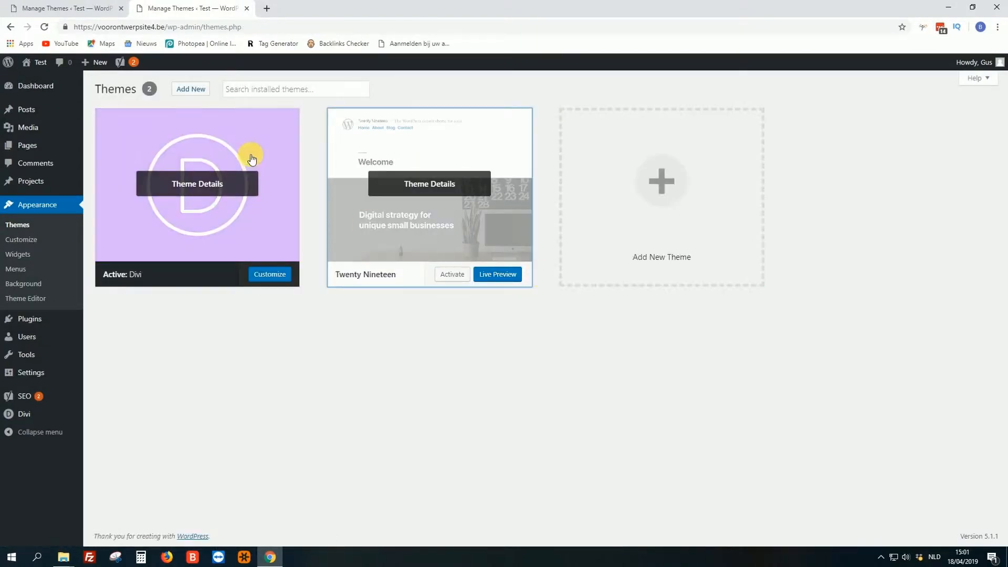
{"action": "left_click", "coordinate": [196, 182]}
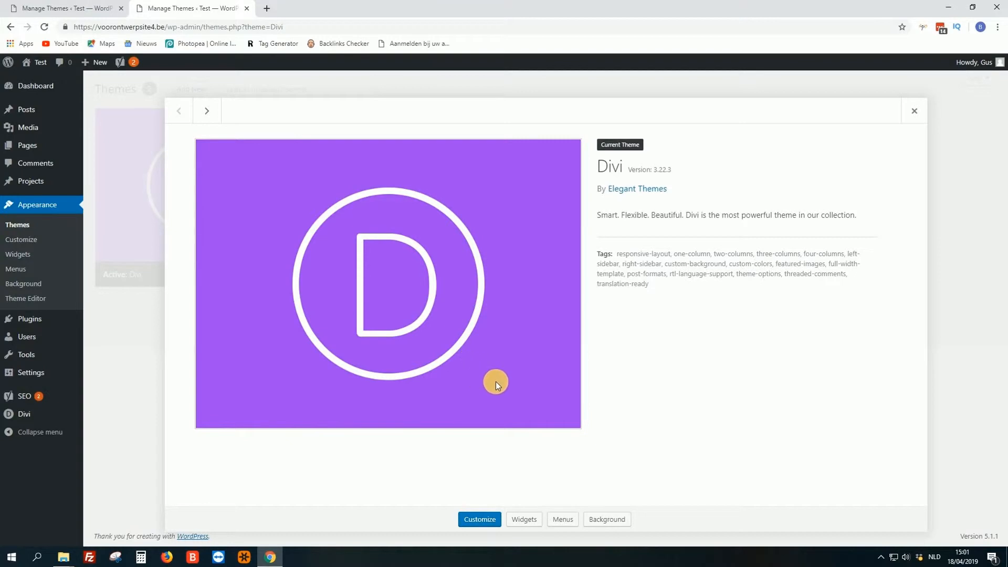
{"action": "left_click", "coordinate": [913, 110]}
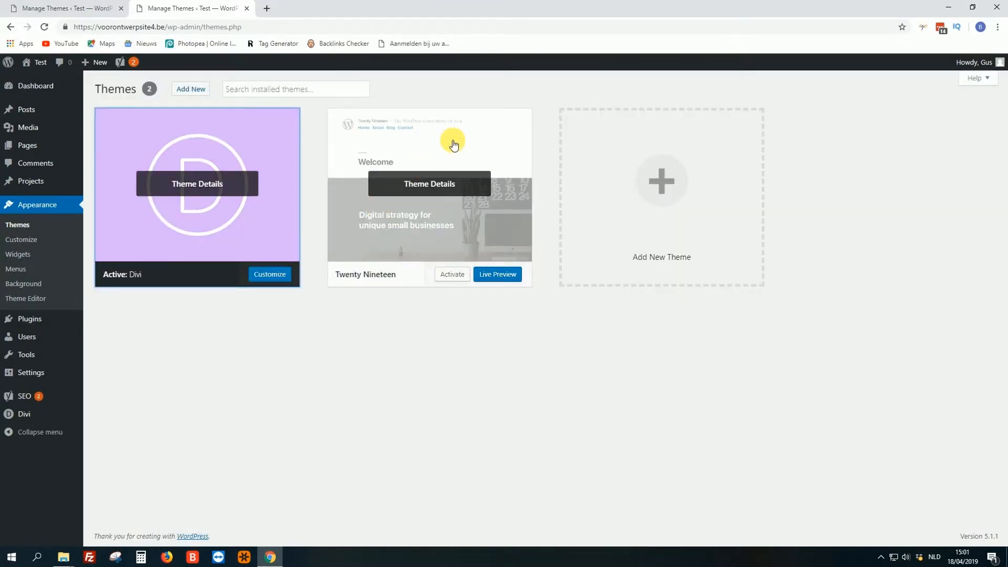
{"action": "left_click", "coordinate": [196, 182]}
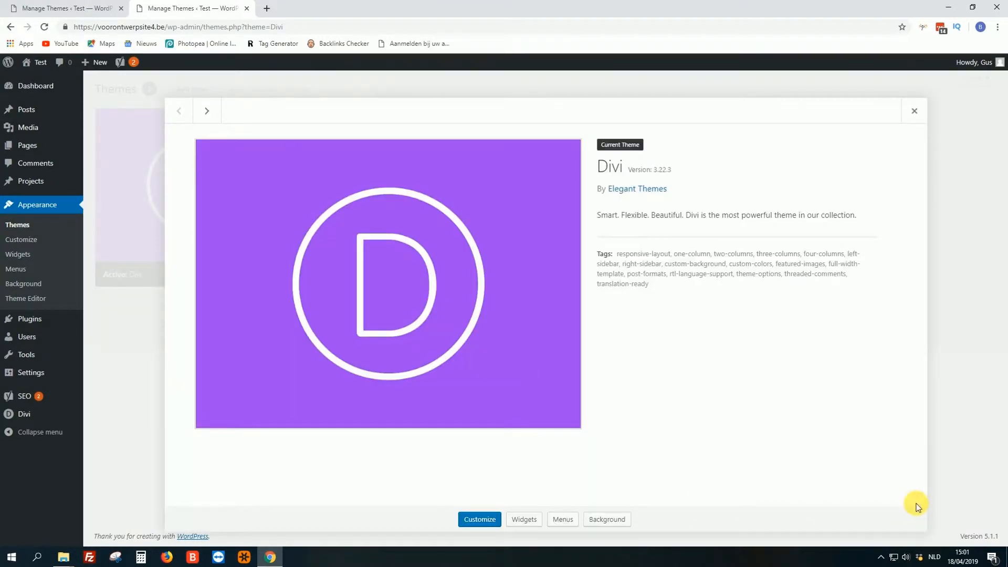
{"action": "left_click", "coordinate": [914, 110]}
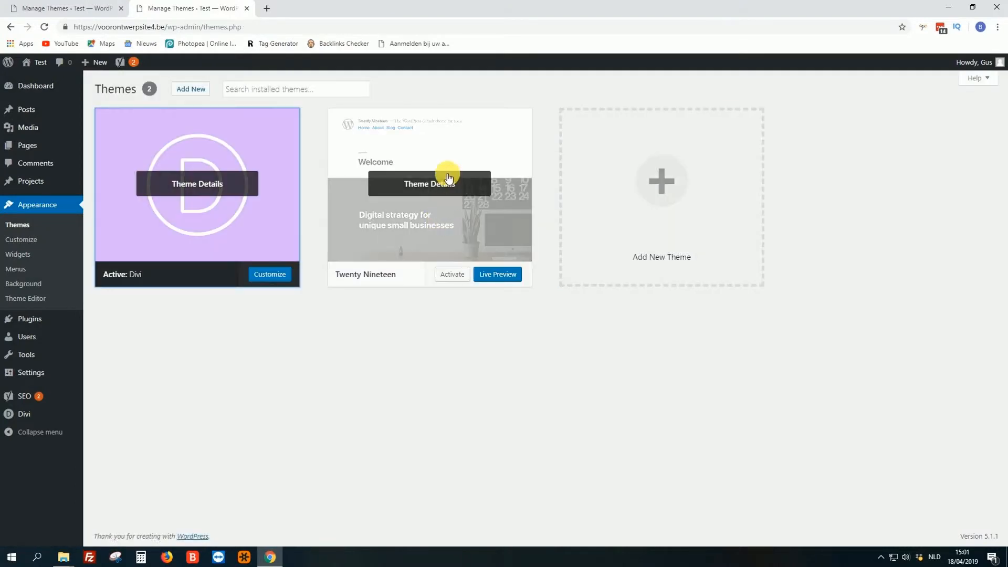
{"action": "left_click", "coordinate": [429, 183]}
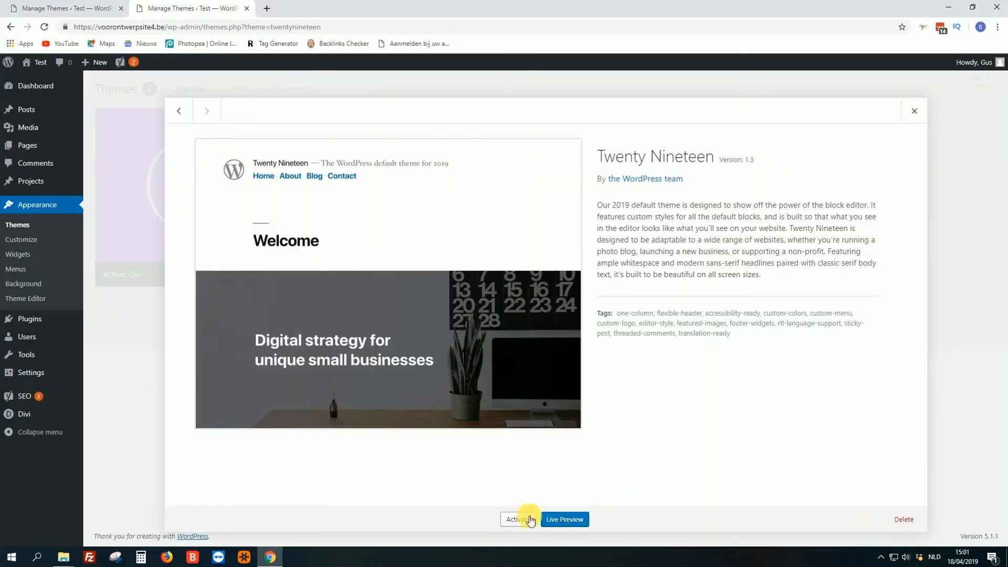
Activate Twenty Nineteen in place of Divi and view its details as the current theme.
{"action": "left_click", "coordinate": [518, 519]}
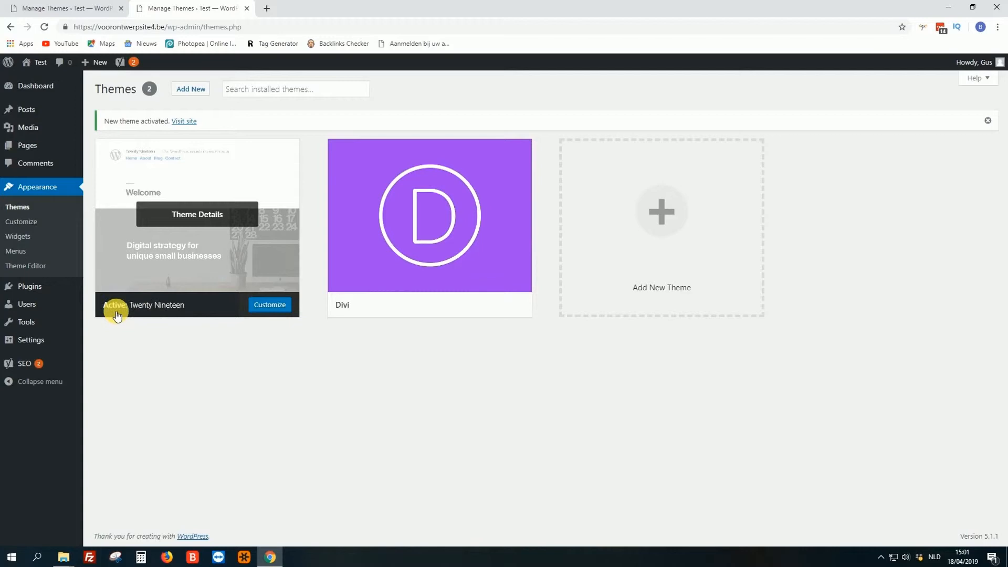
{"action": "left_click", "coordinate": [197, 214]}
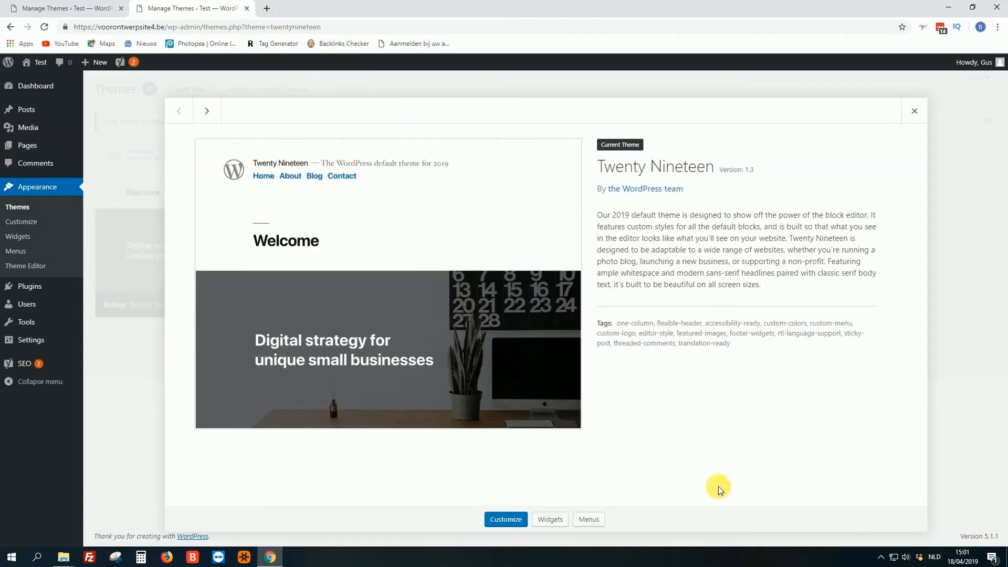
Start deleting Divi but cancel the confirmation, keeping Divi installed beside active Twenty Nineteen.
{"action": "left_click", "coordinate": [914, 111]}
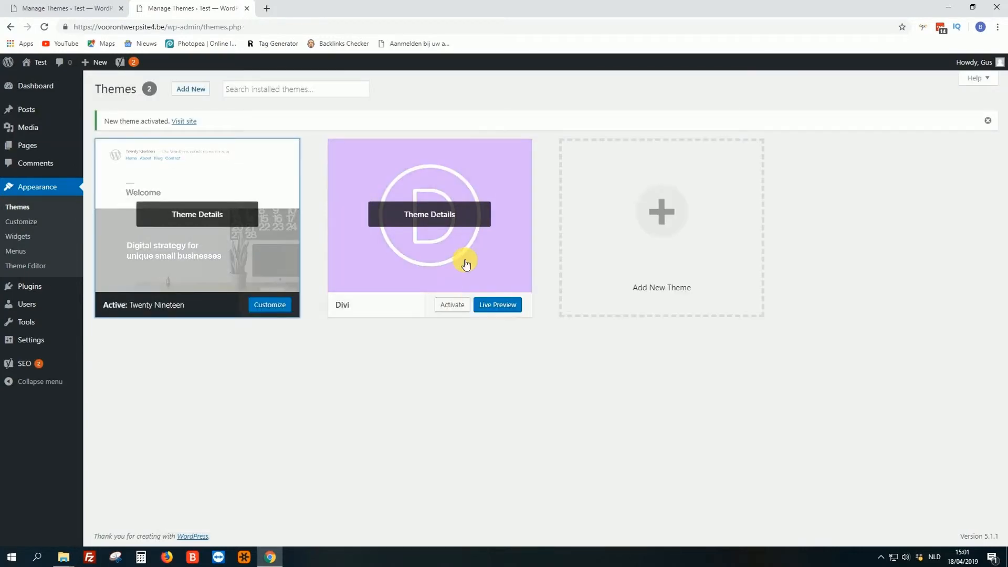
{"action": "left_click", "coordinate": [429, 214]}
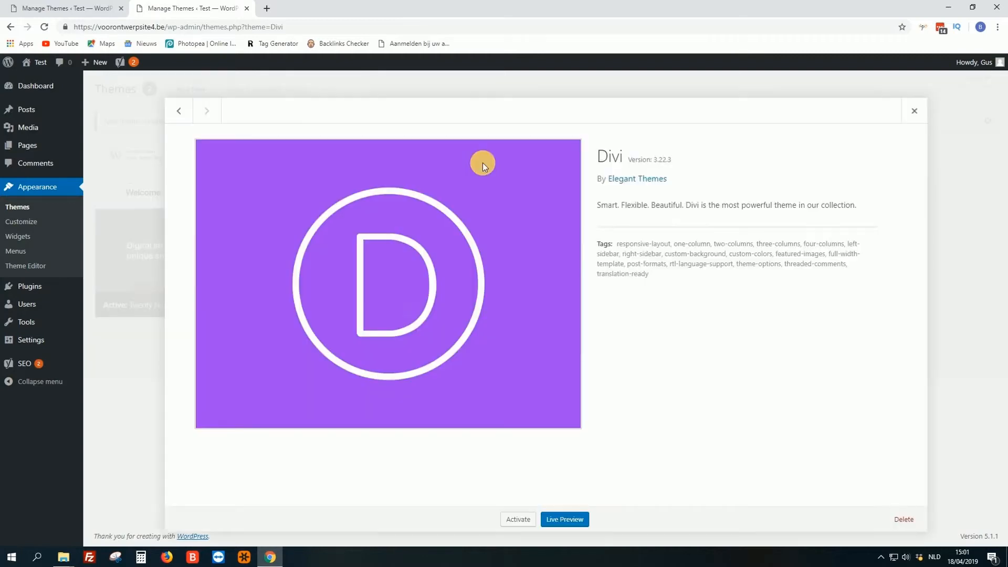
{"action": "left_click", "coordinate": [903, 520]}
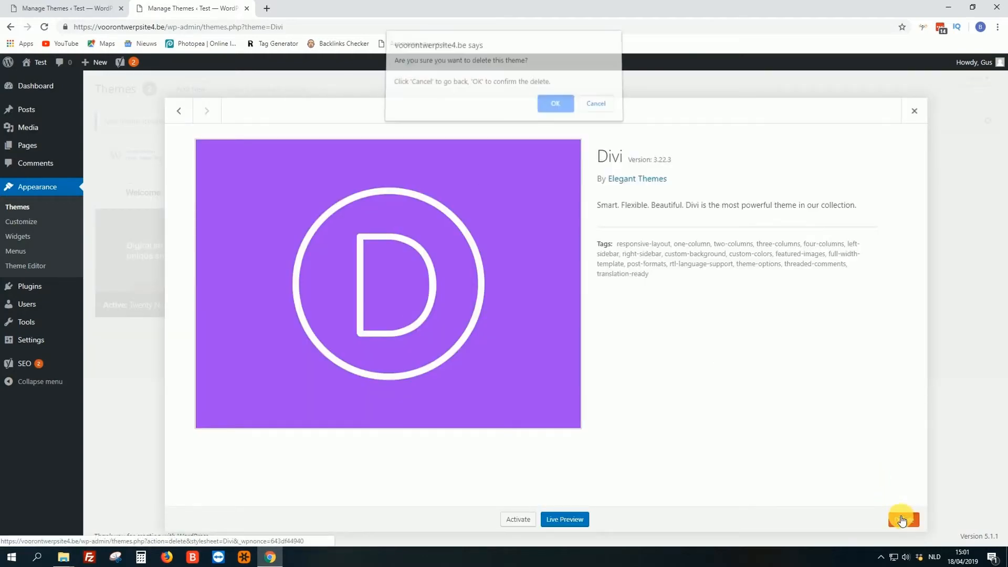
{"action": "left_click", "coordinate": [595, 104]}
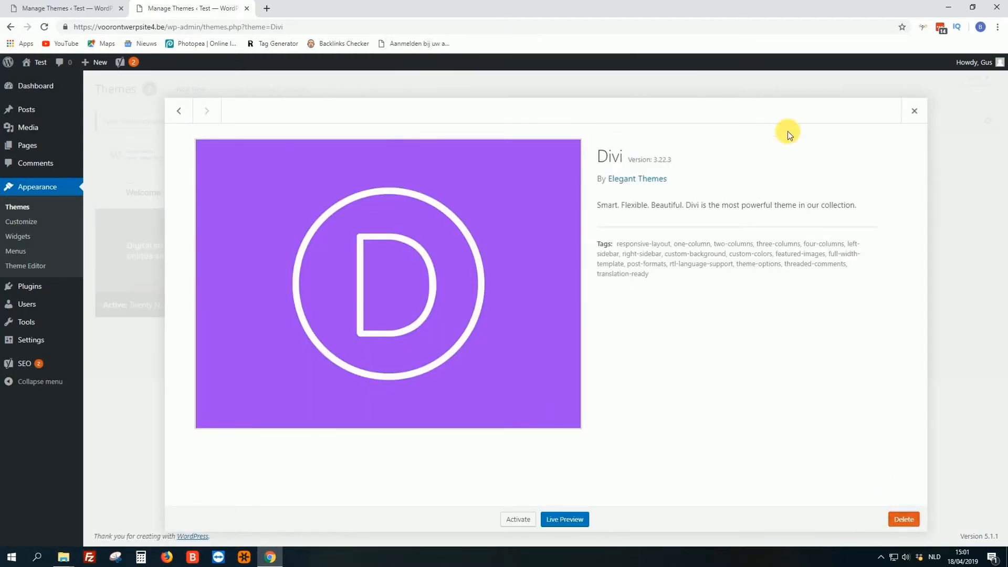
{"action": "left_click", "coordinate": [913, 110]}
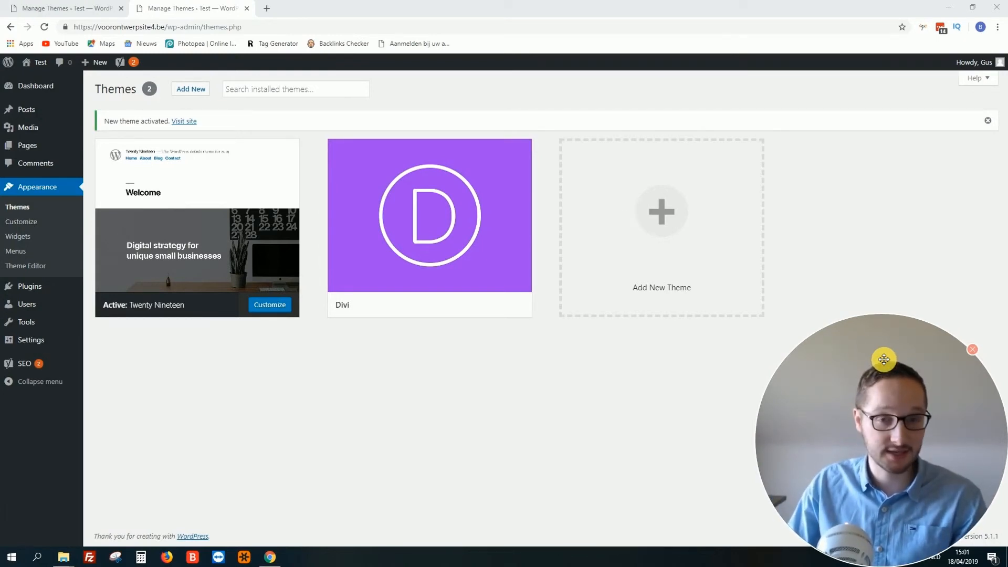
{"action": "mouse_move", "coordinate": [595, 353]}
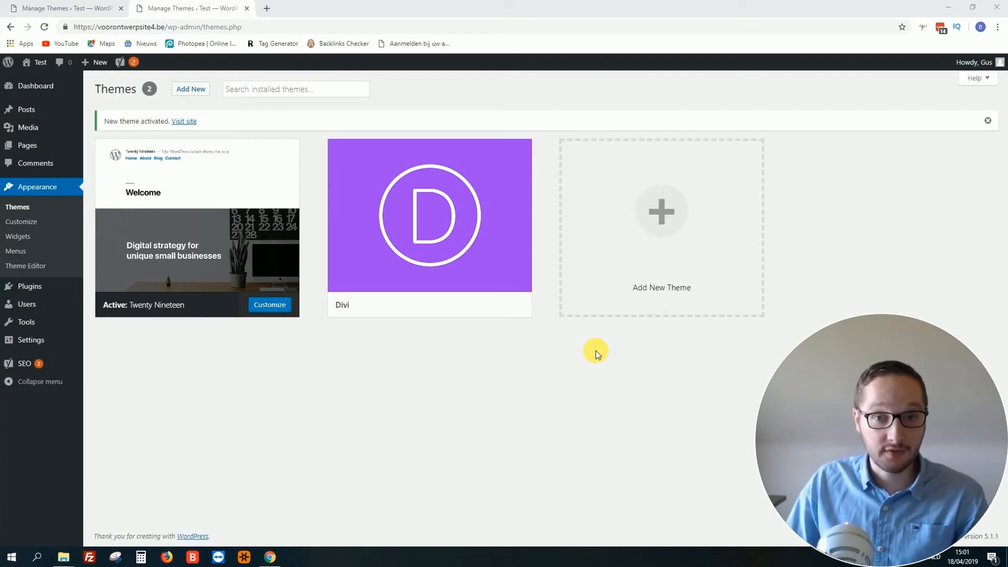